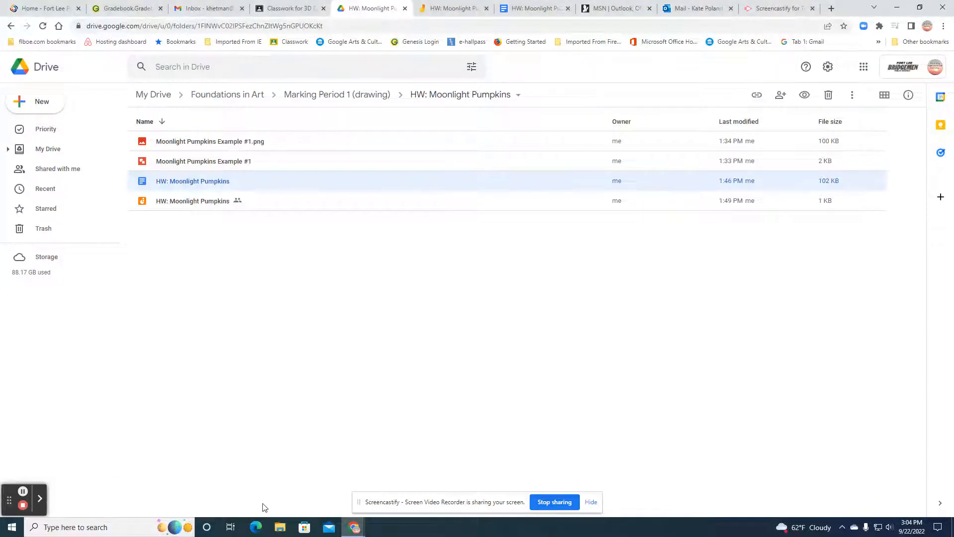
mouse_move(90, 149)
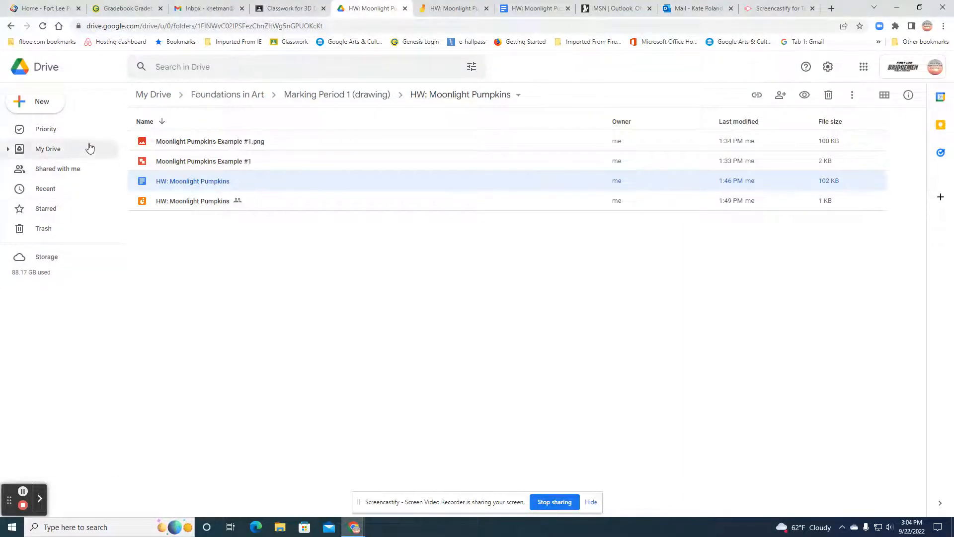
mouse_move(45, 67)
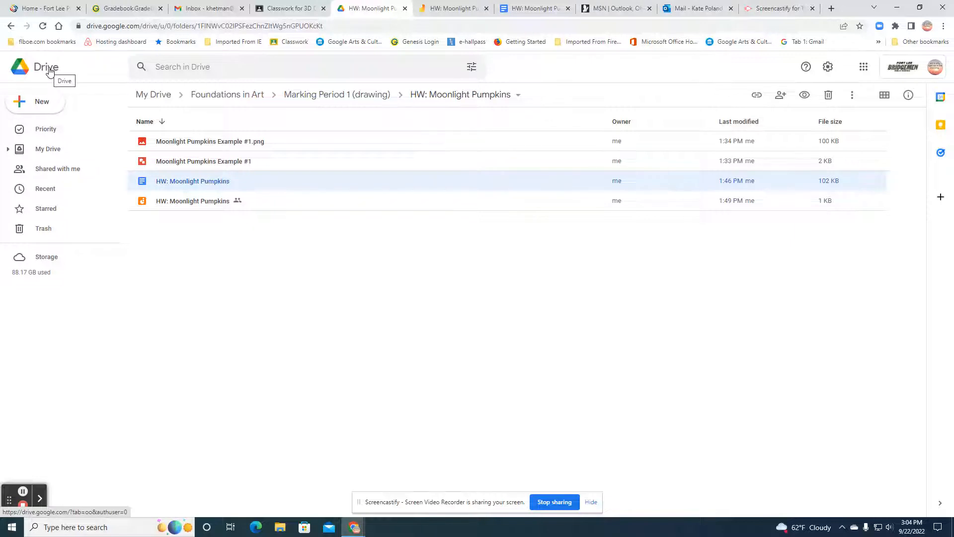
Step: Open Drive's New menu in the HW: Moonlight Pumpkins folder to show Google Drawings
left_click(35, 102)
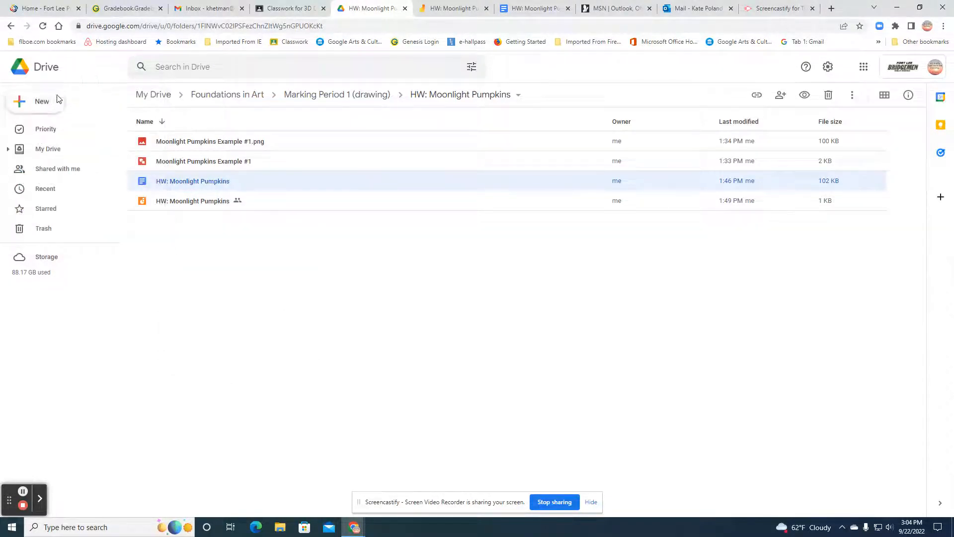
left_click(34, 101)
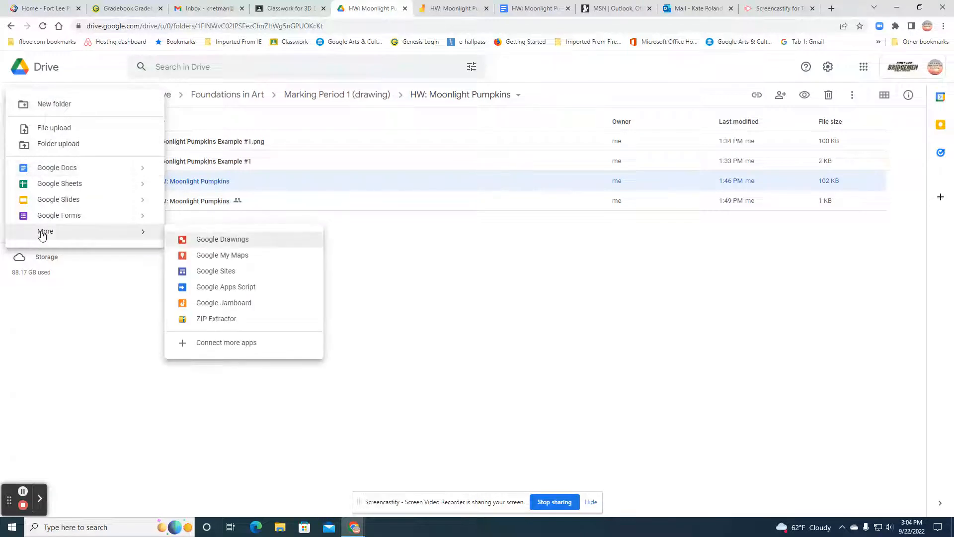
Step: Create a blank Google Drawing and give its page a blue gradient background
left_click(221, 238)
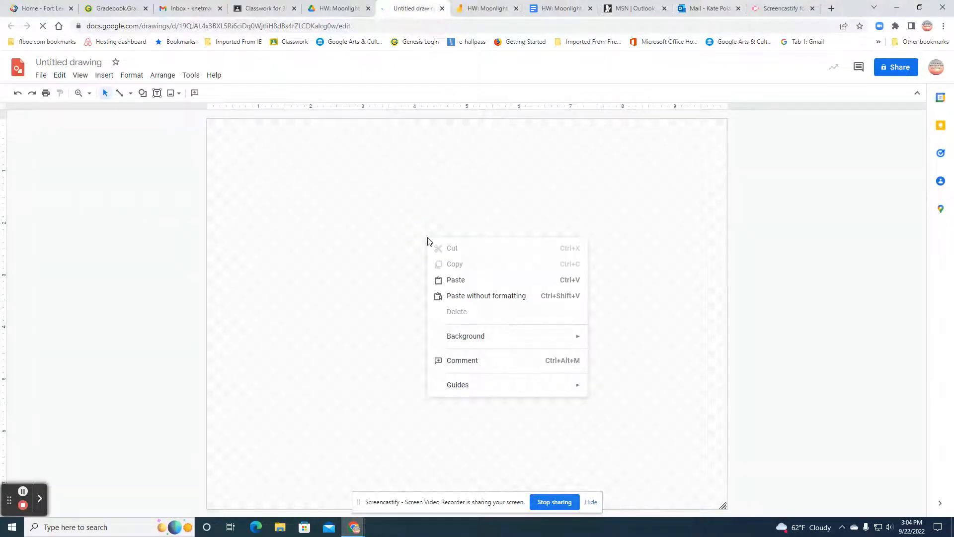
left_click(466, 335)
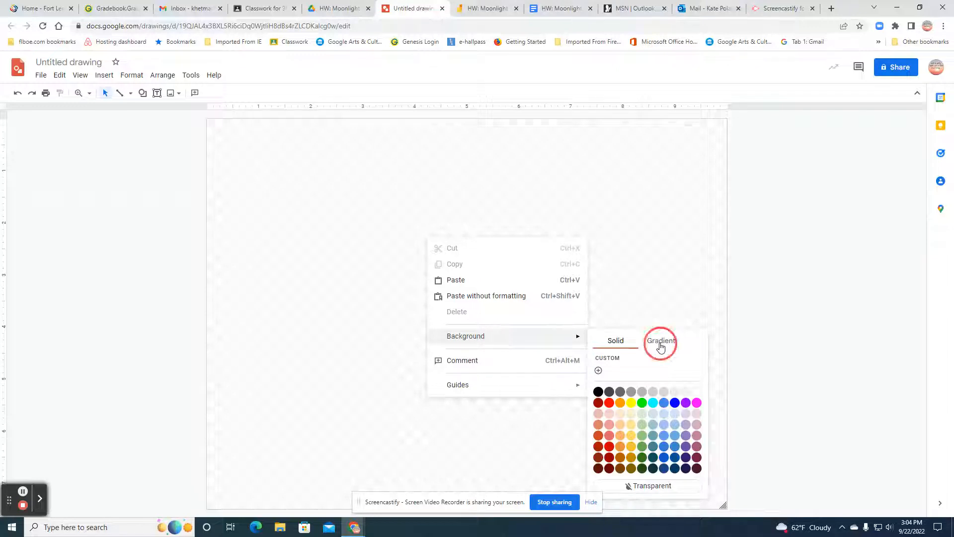
left_click(661, 340)
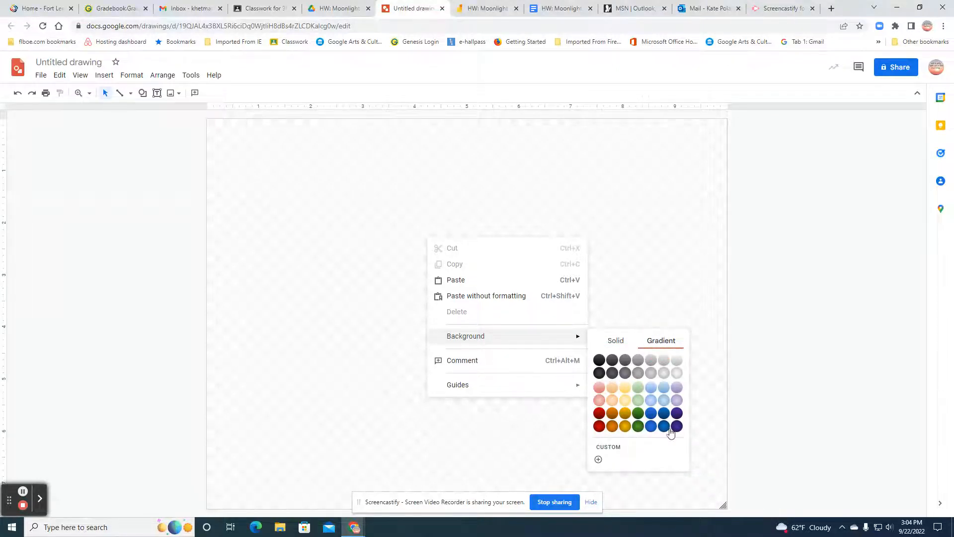
mouse_move(663, 426)
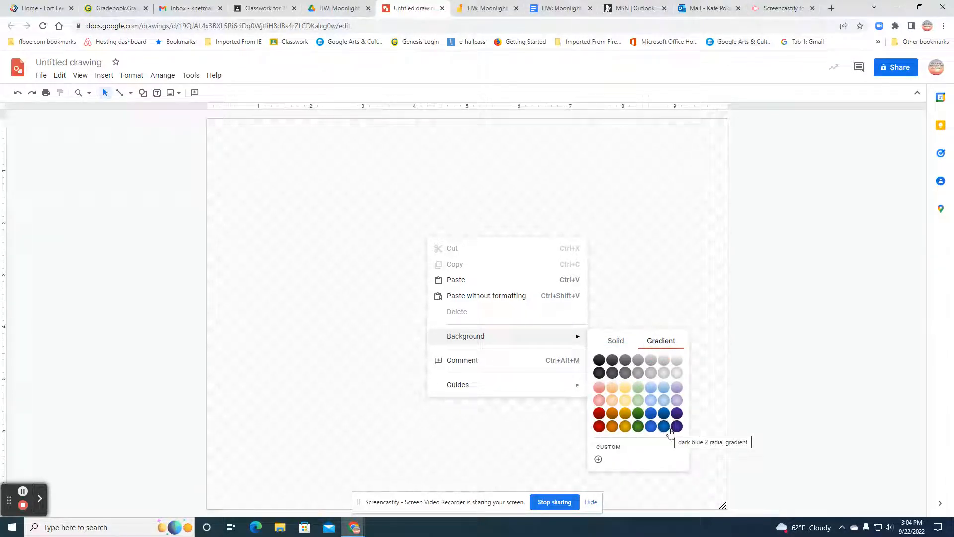
mouse_move(699, 418)
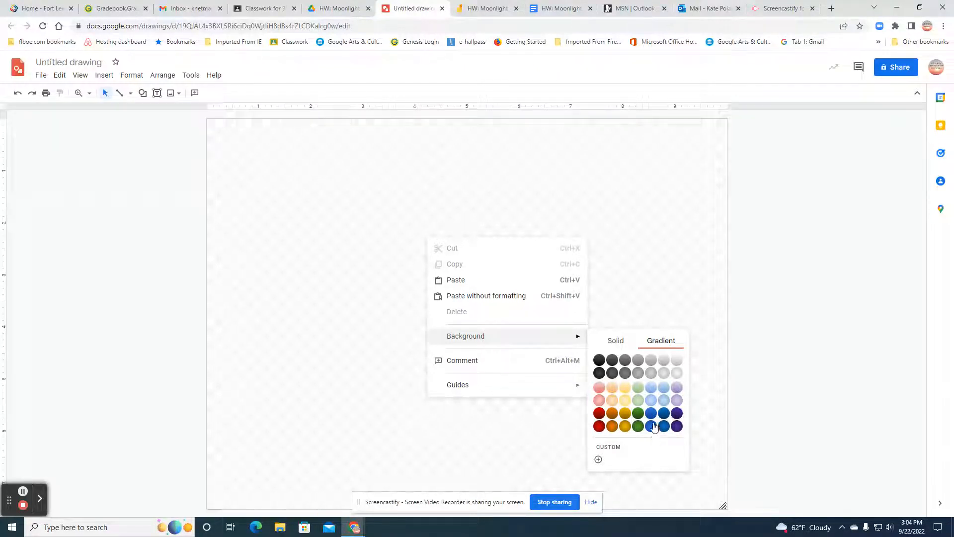
left_click(663, 426)
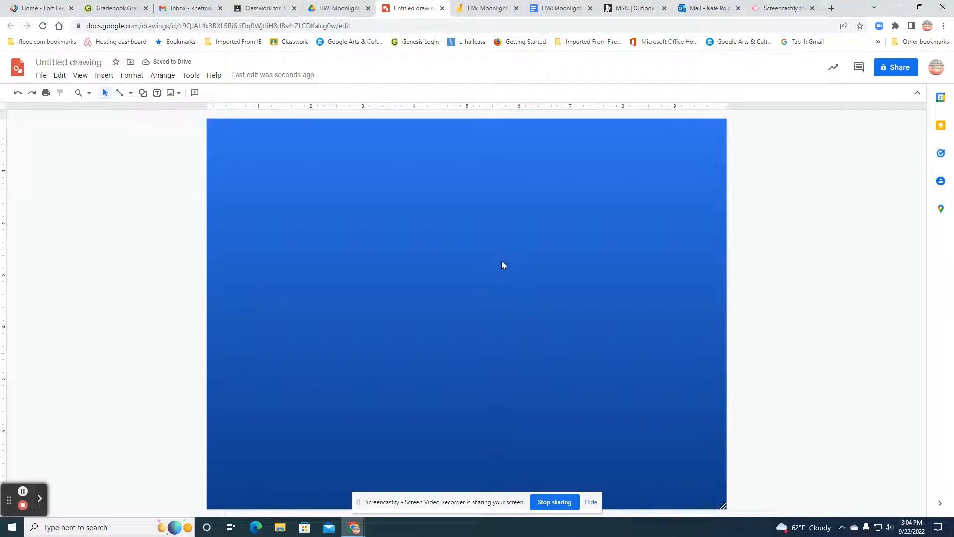
Step: Set the page's custom blue gradient angle to 225°
right_click(502, 264)
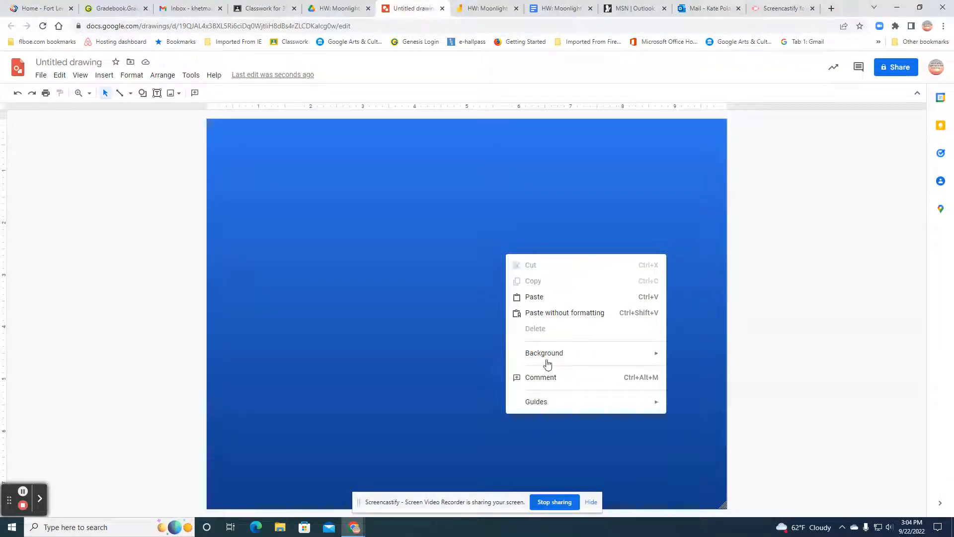
left_click(544, 353)
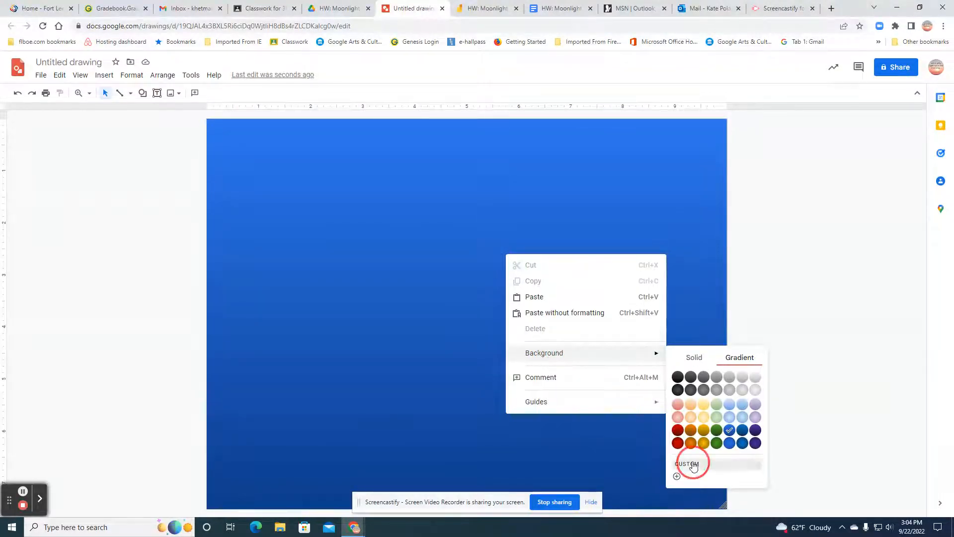
left_click(691, 464)
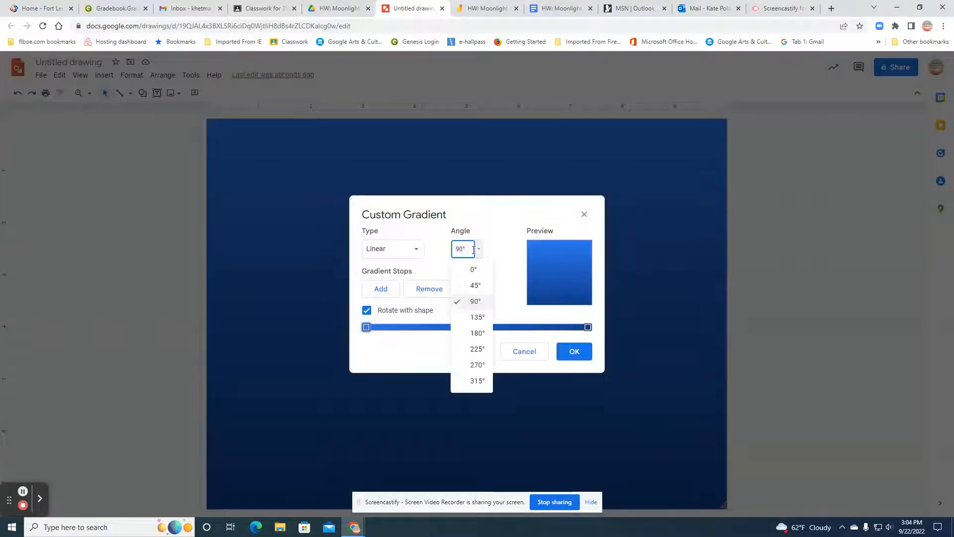
mouse_move(564, 299)
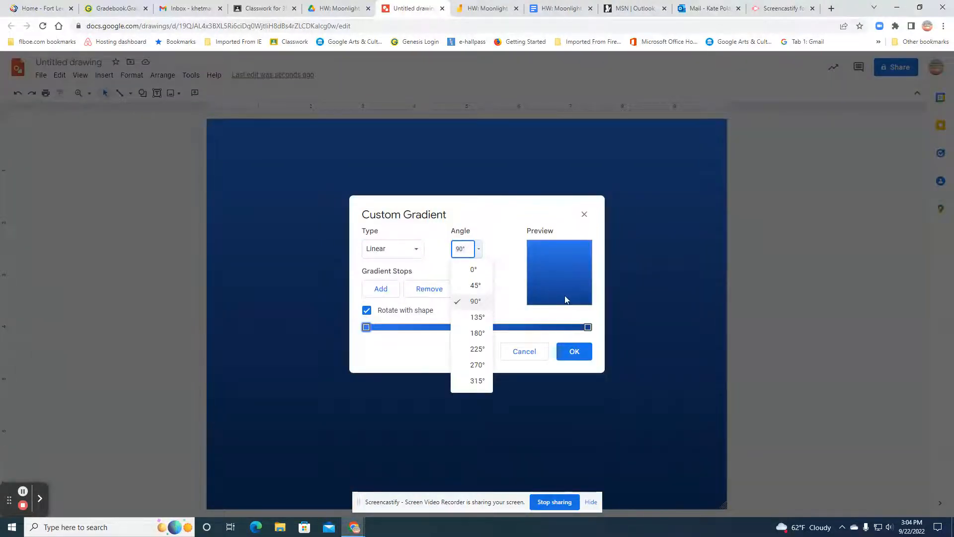
mouse_move(477, 349)
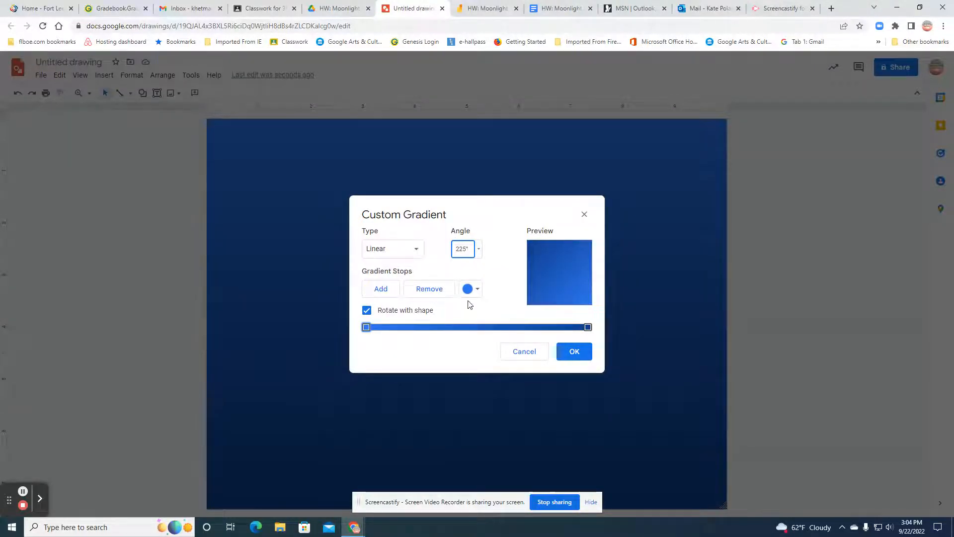
left_click(573, 352)
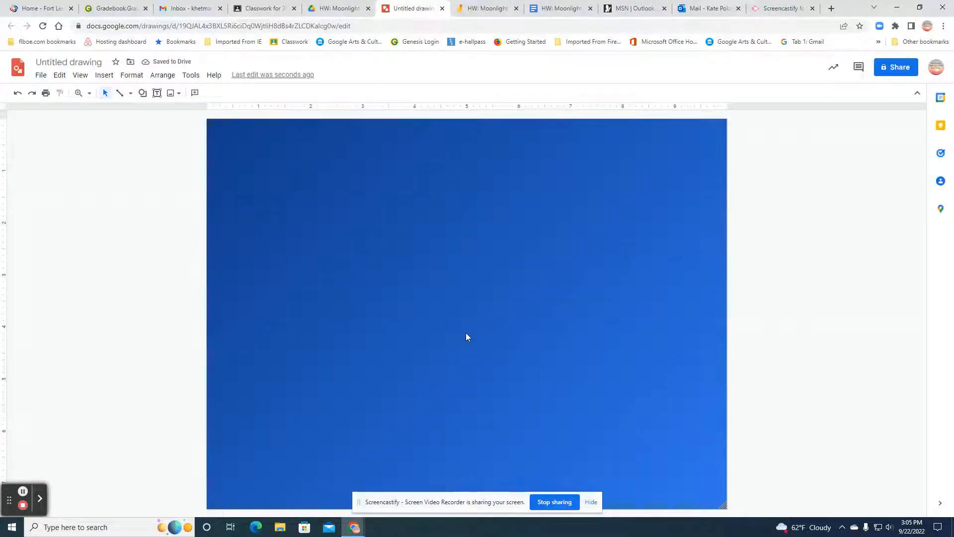
mouse_move(131, 74)
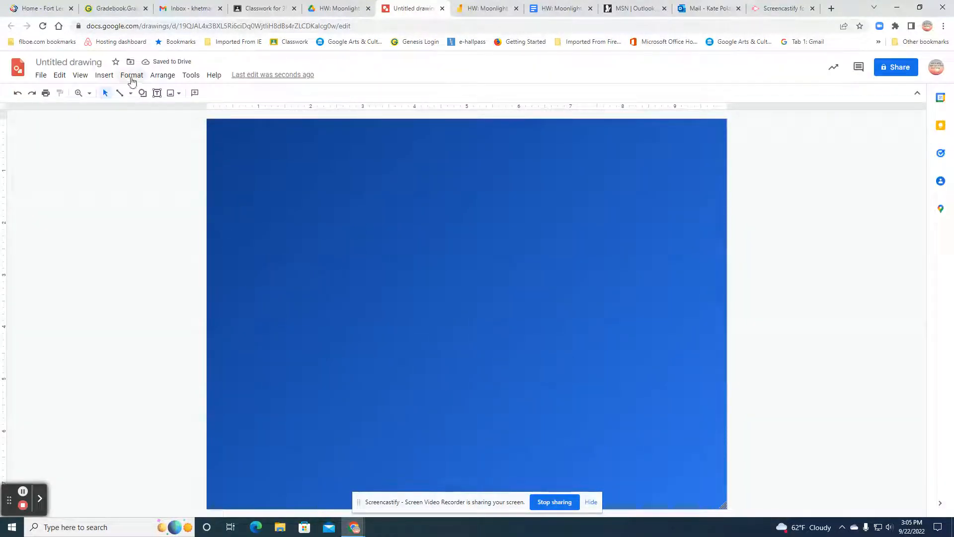
Step: Insert a small four-pointed star shape near the top-left of the sky
left_click(103, 74)
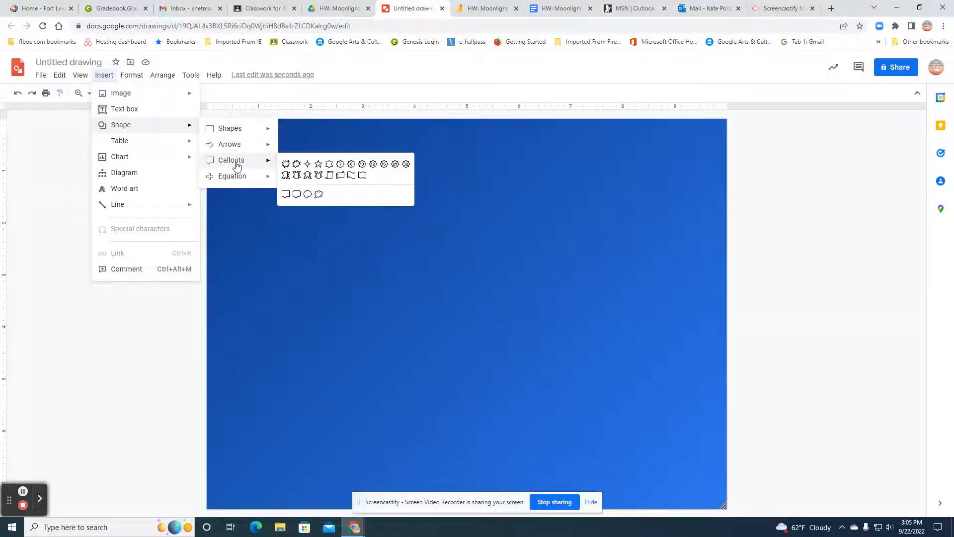
left_click(295, 195)
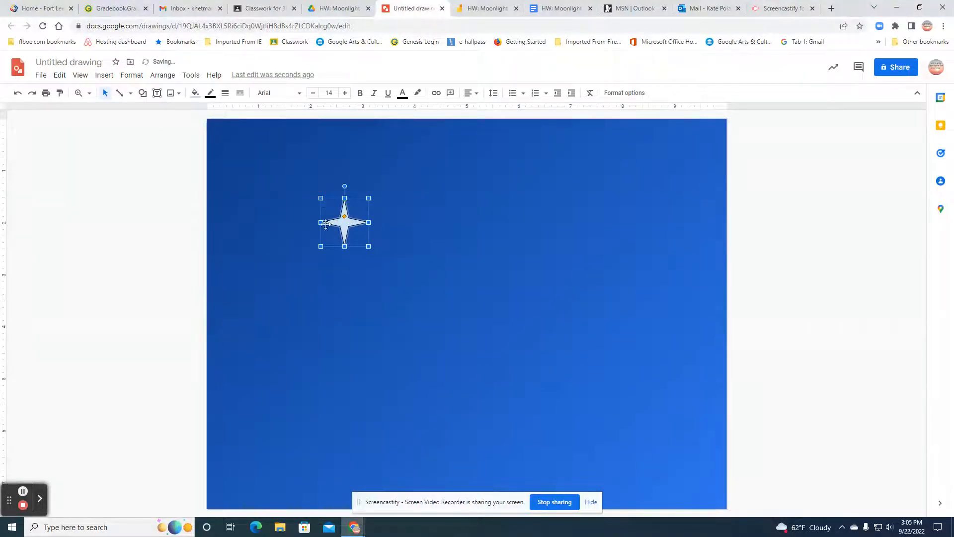
mouse_move(383, 218)
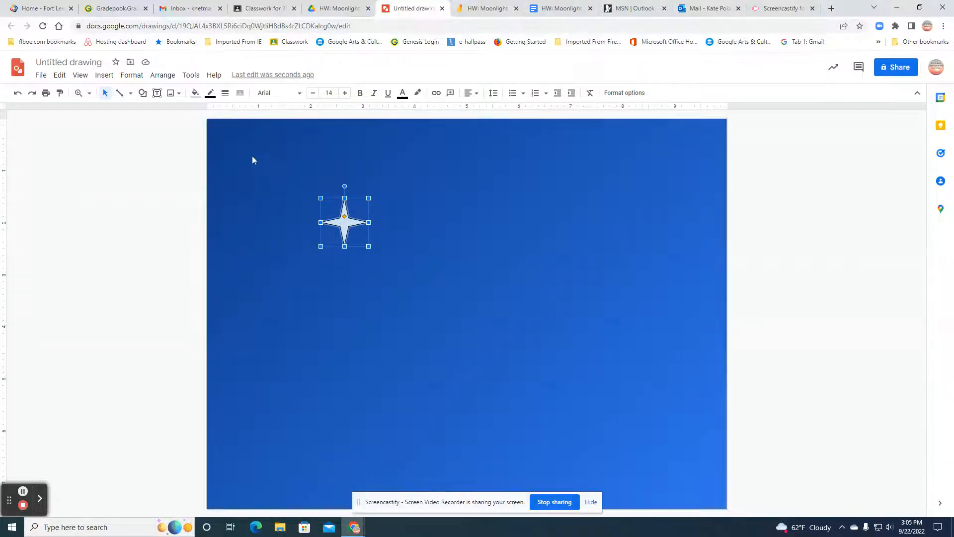
left_click(194, 92)
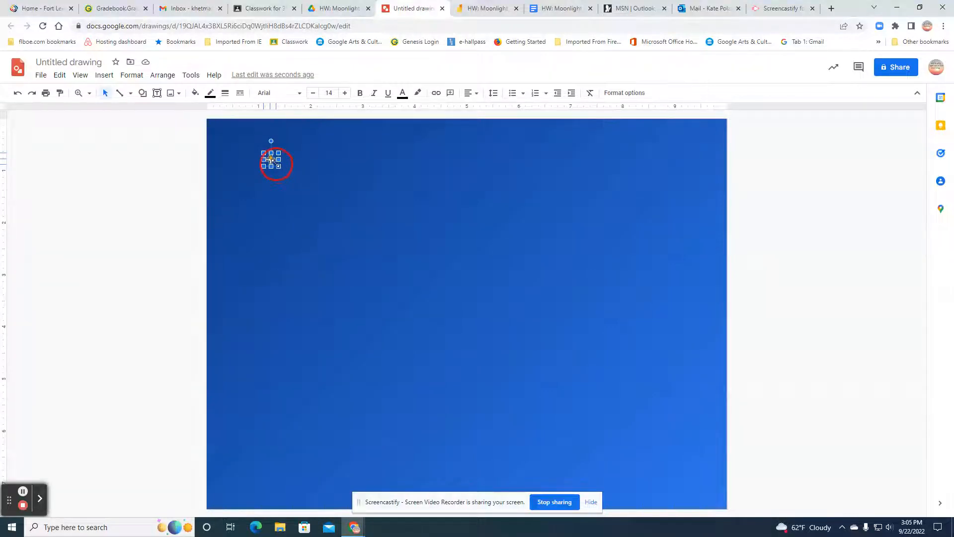
Step: Make the small star's border transparent so it shows as plain white
key("Delete")
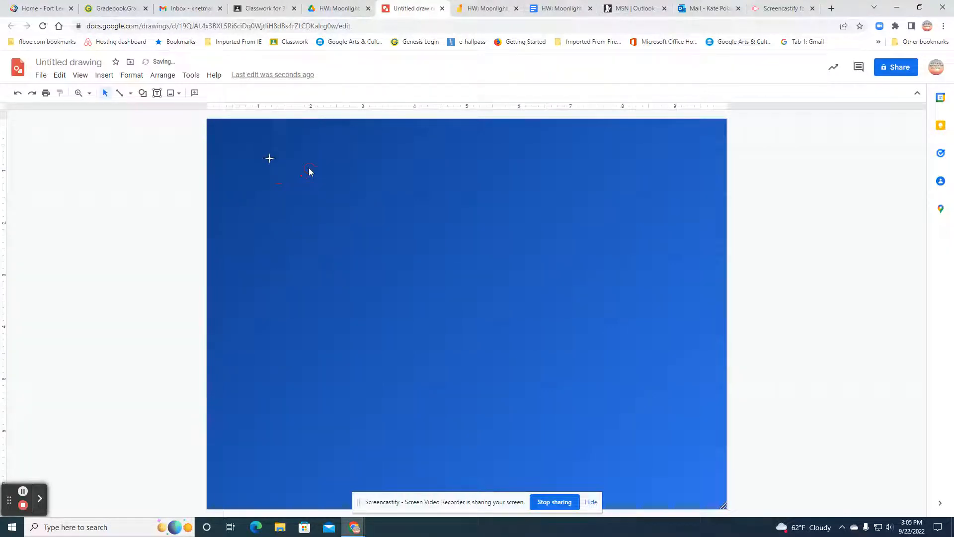
left_click(269, 157)
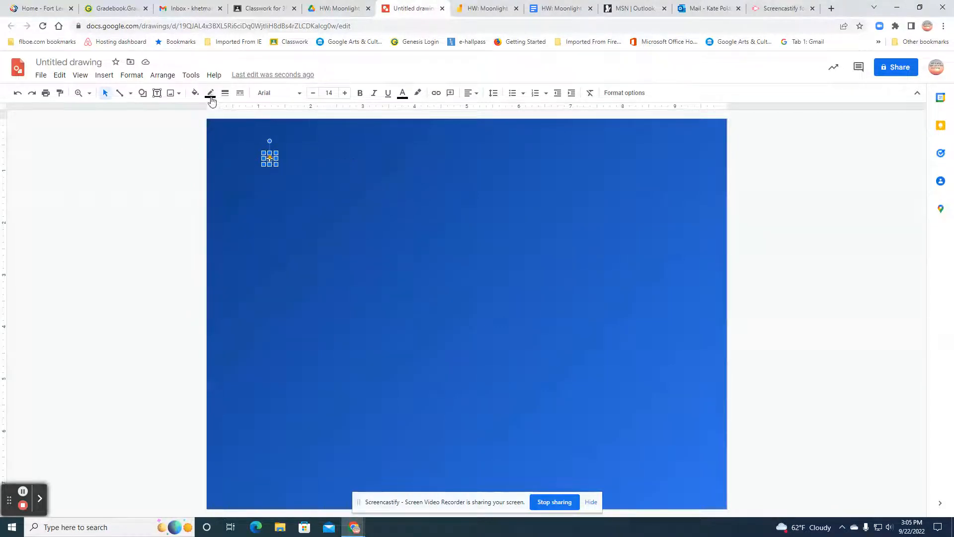
left_click(209, 93)
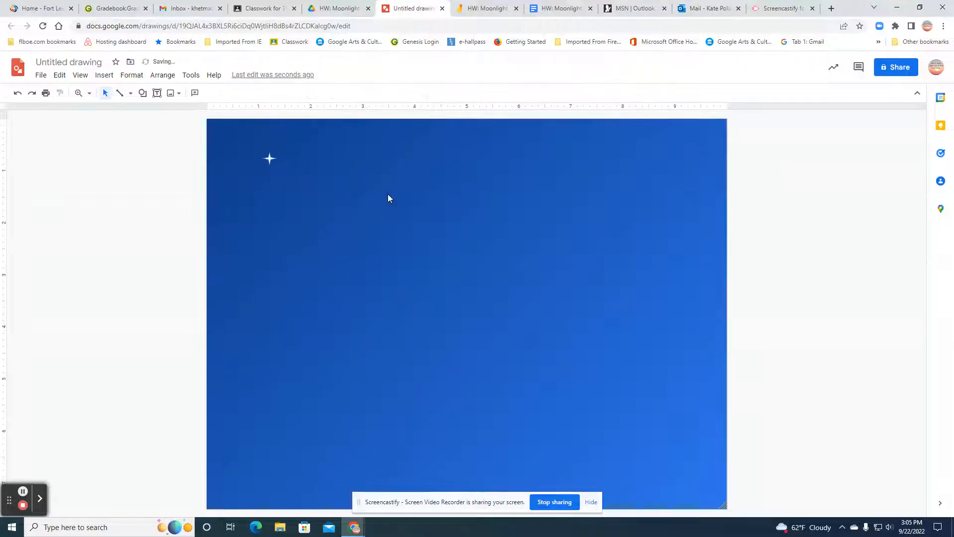
mouse_move(307, 185)
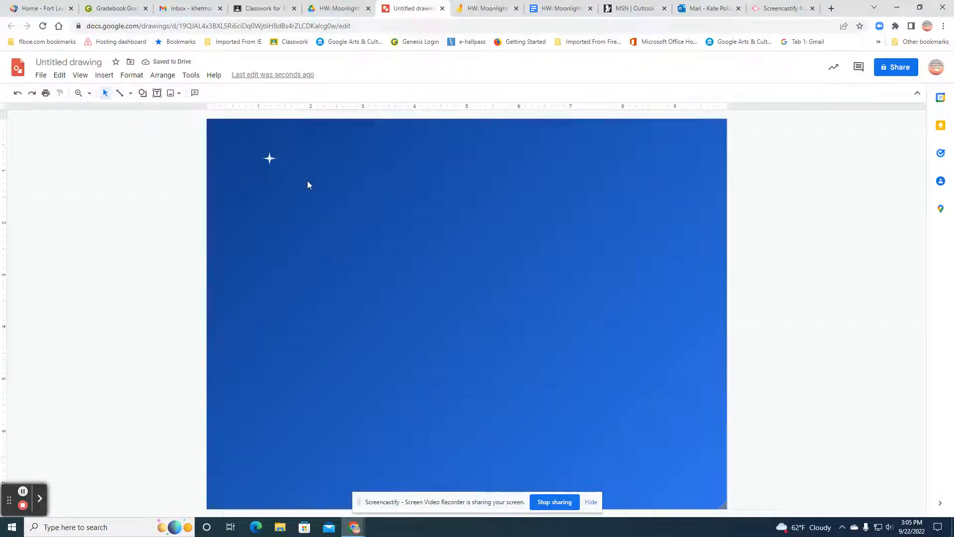
mouse_move(265, 166)
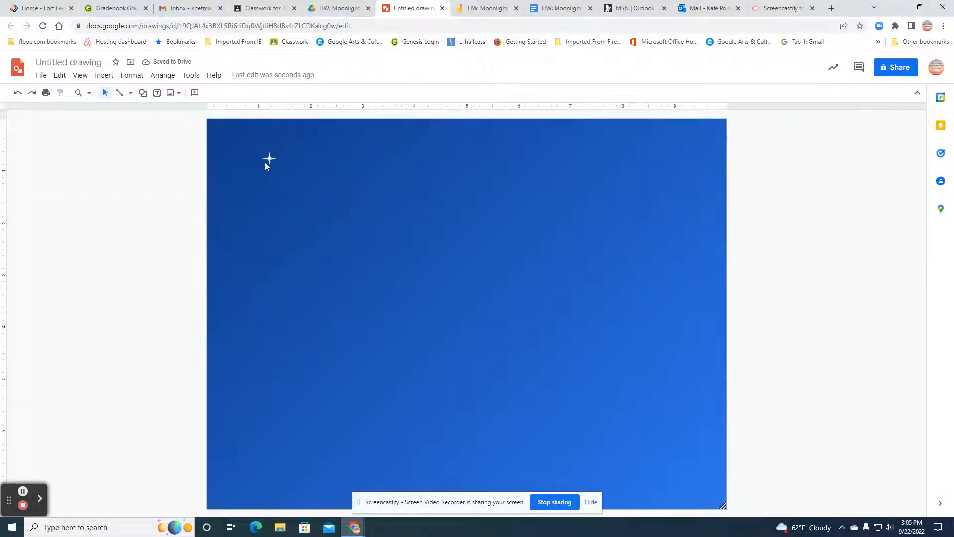
left_click(269, 158)
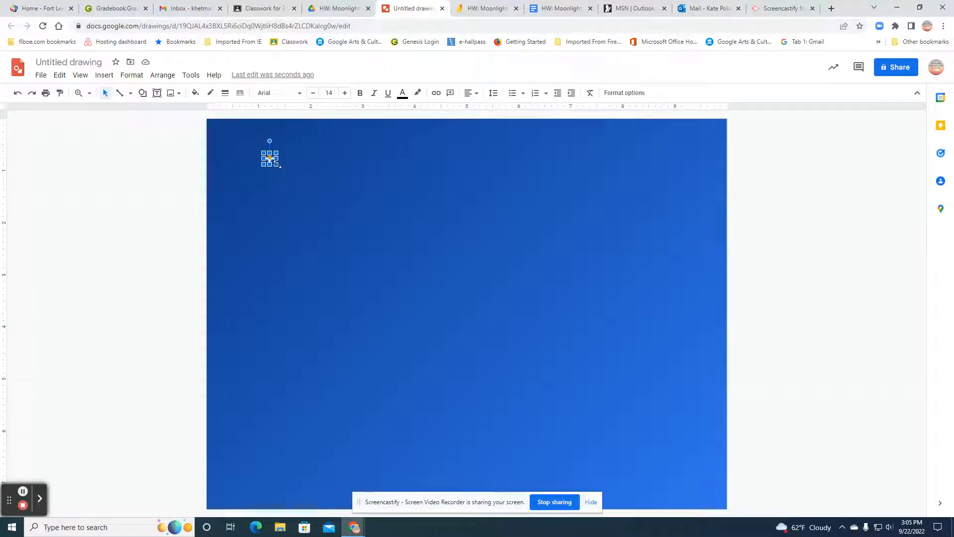
Step: Drag the first star copies to new spots further right and lower in the sky
left_click(349, 169)
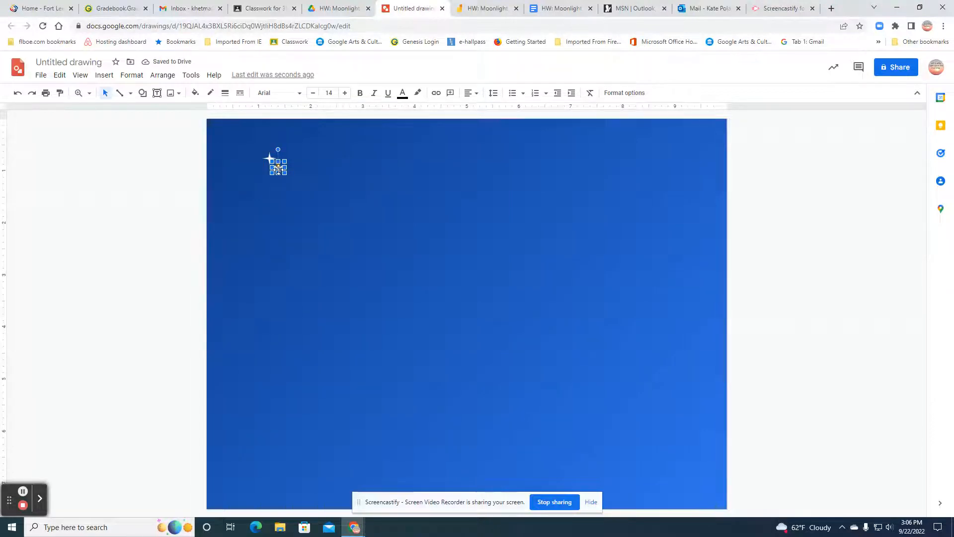
left_click_drag(277, 166, 356, 178)
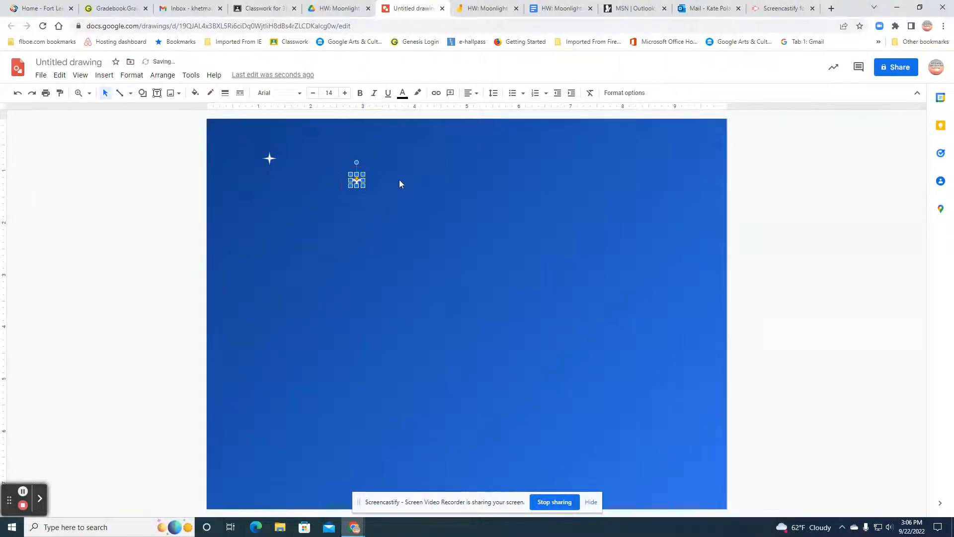
left_click_drag(356, 180, 286, 174)
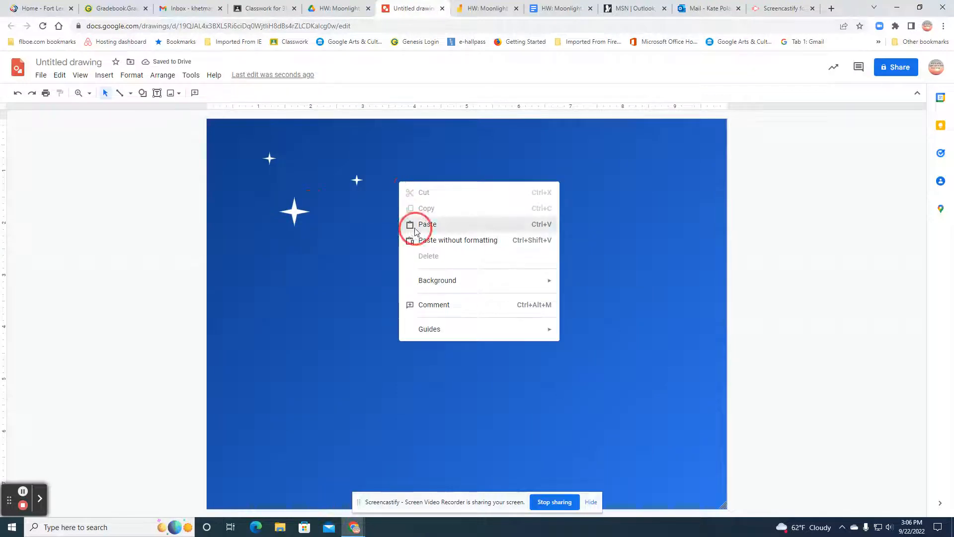
Step: Paste and position three more star copies across the upper sky
left_click(427, 224)
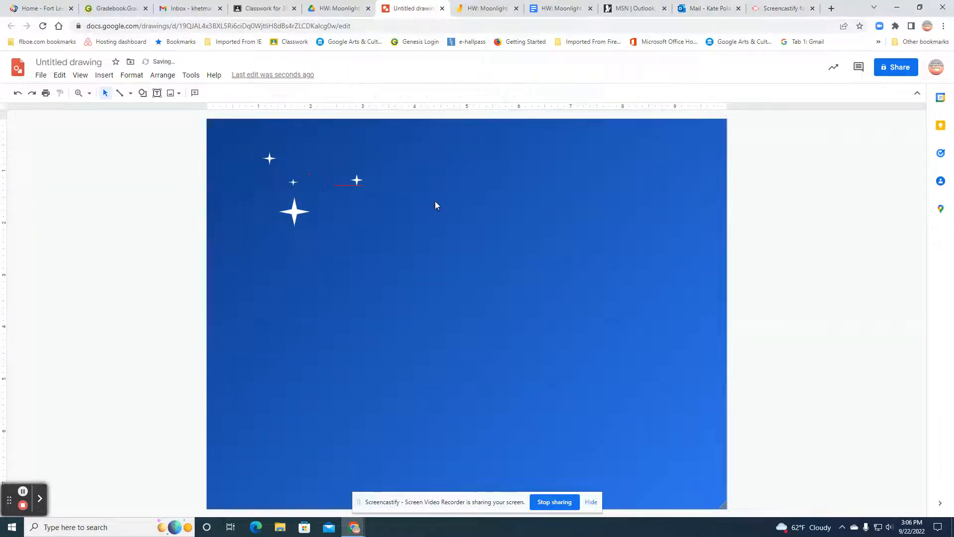
left_click(303, 193)
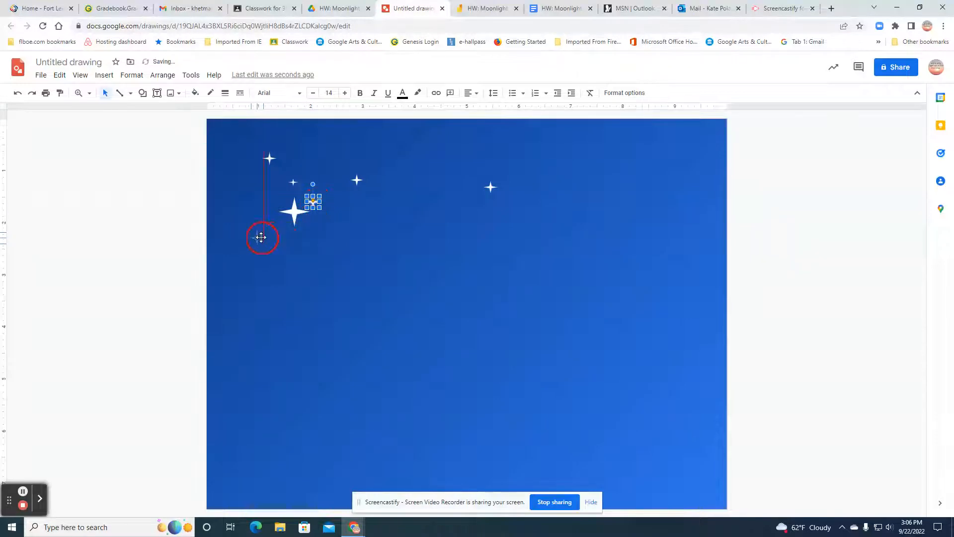
left_click(406, 166)
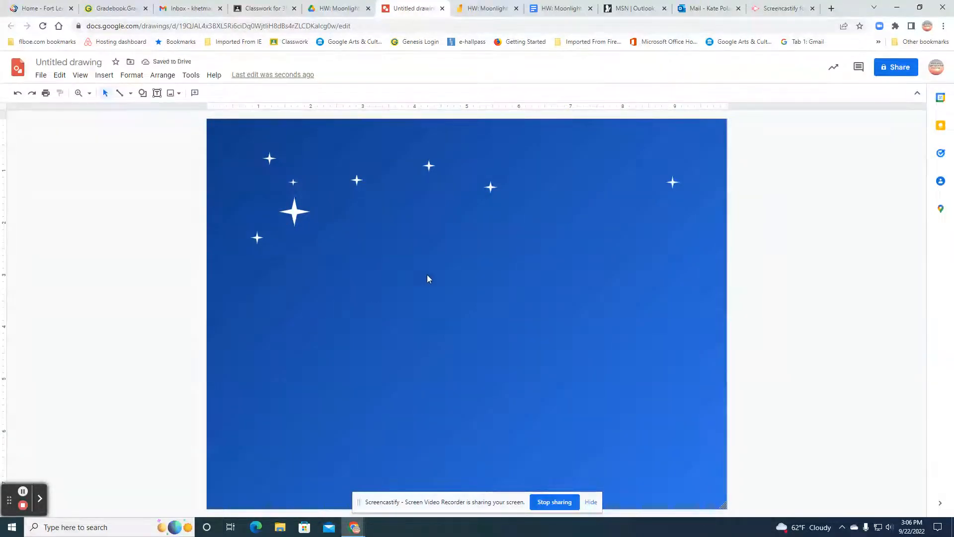
mouse_move(687, 204)
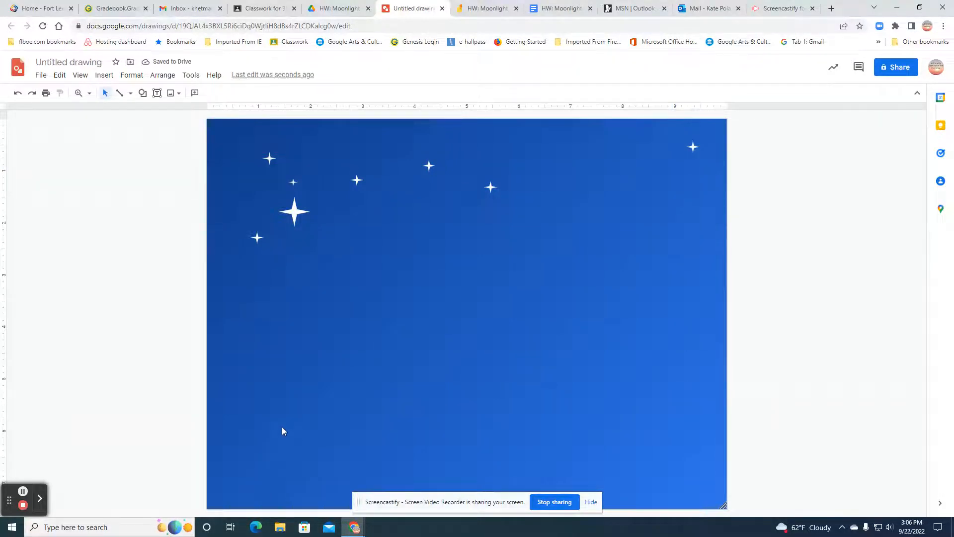
mouse_move(136, 217)
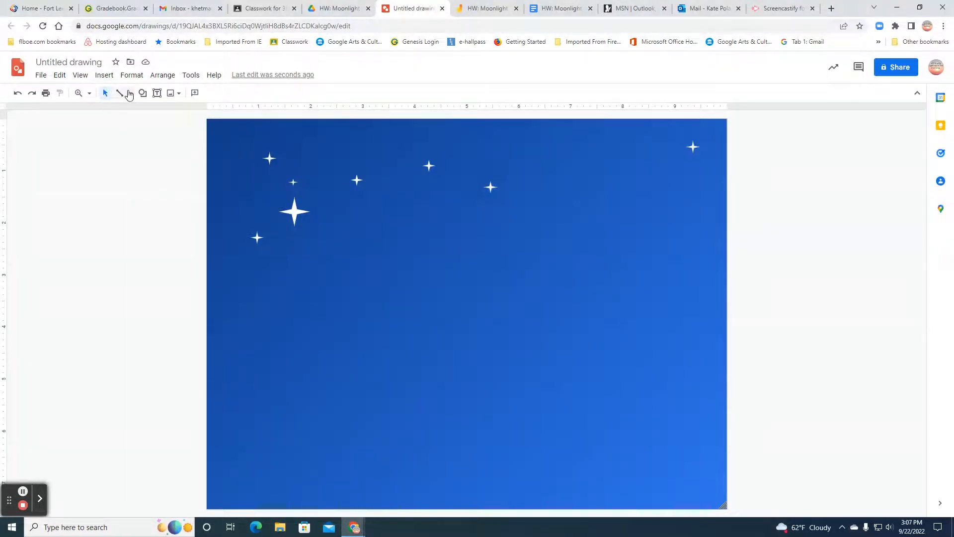
Step: Select the Polyline drawing tool from the line types list
left_click(130, 93)
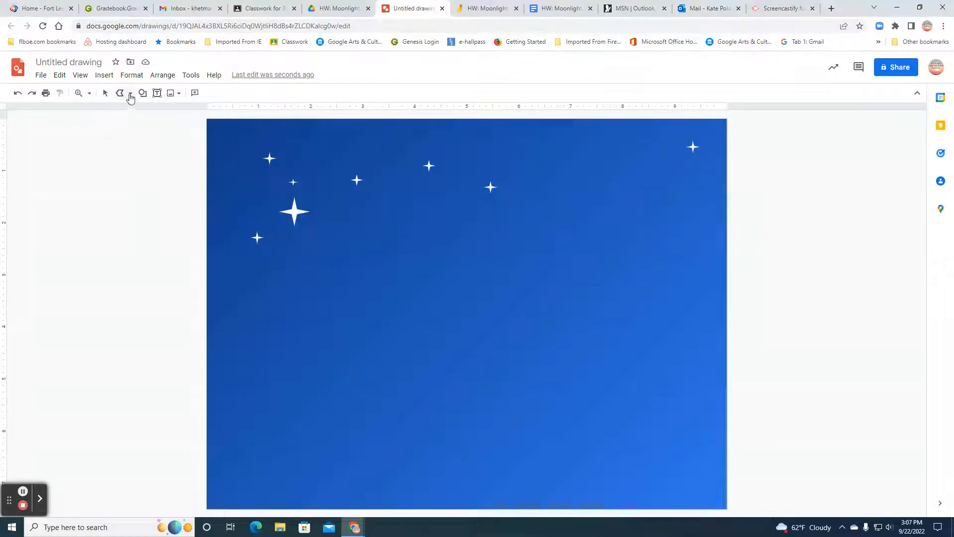
left_click(129, 92)
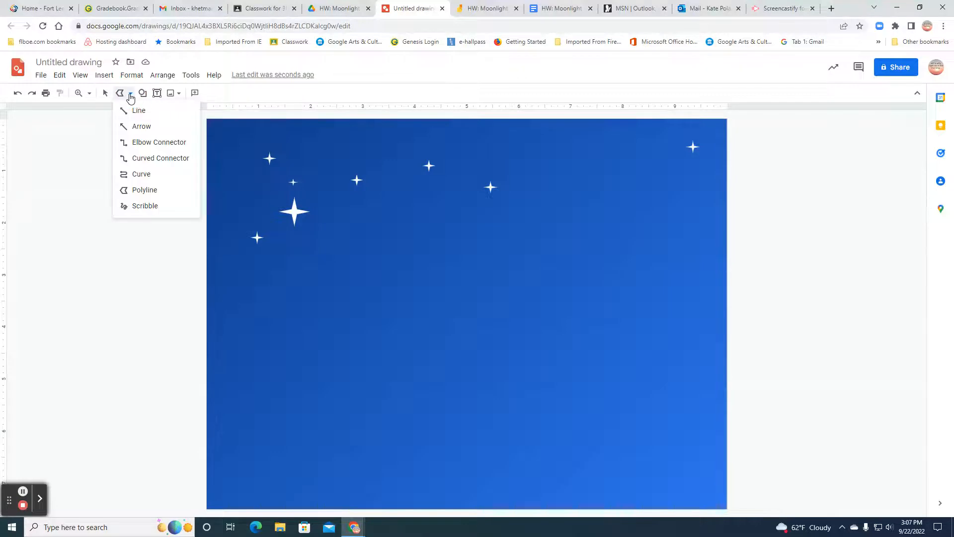
mouse_move(144, 189)
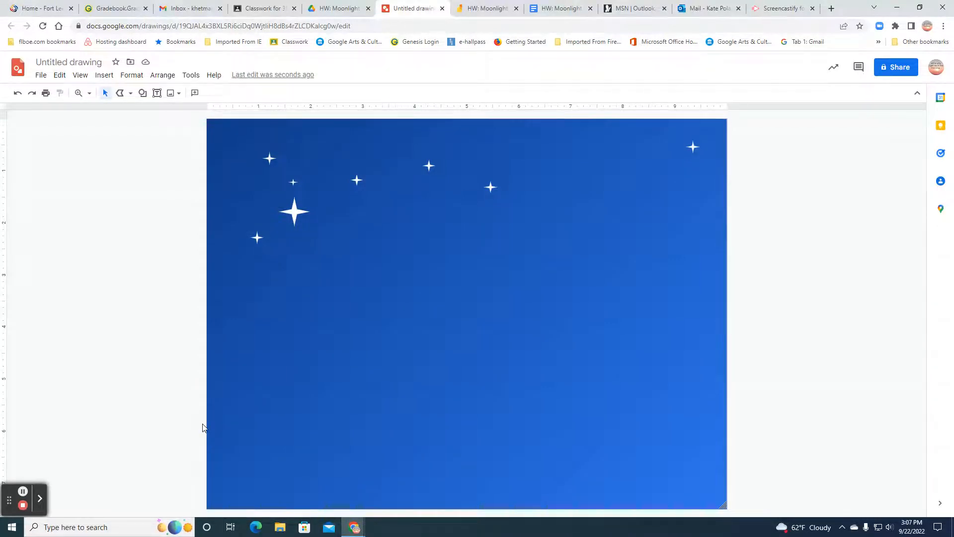
mouse_move(207, 399)
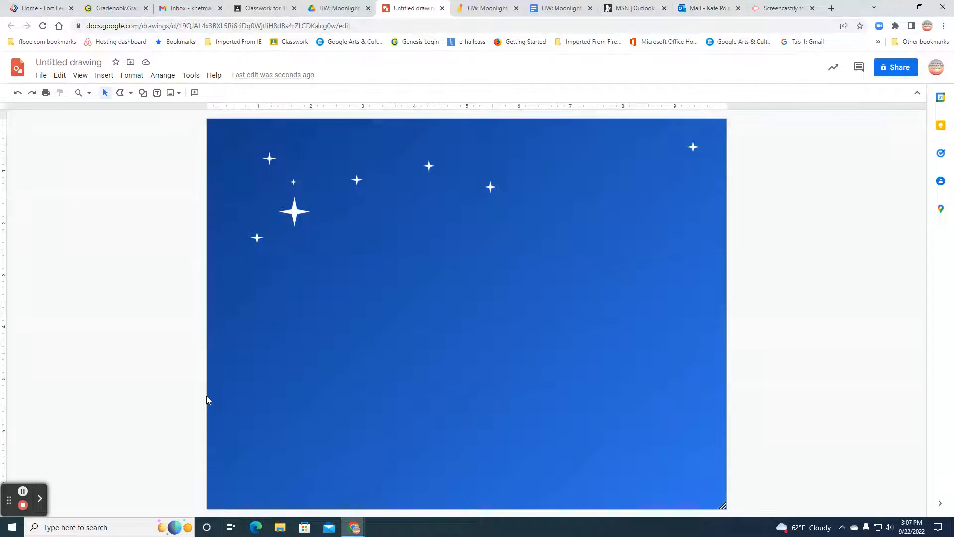
mouse_move(203, 417)
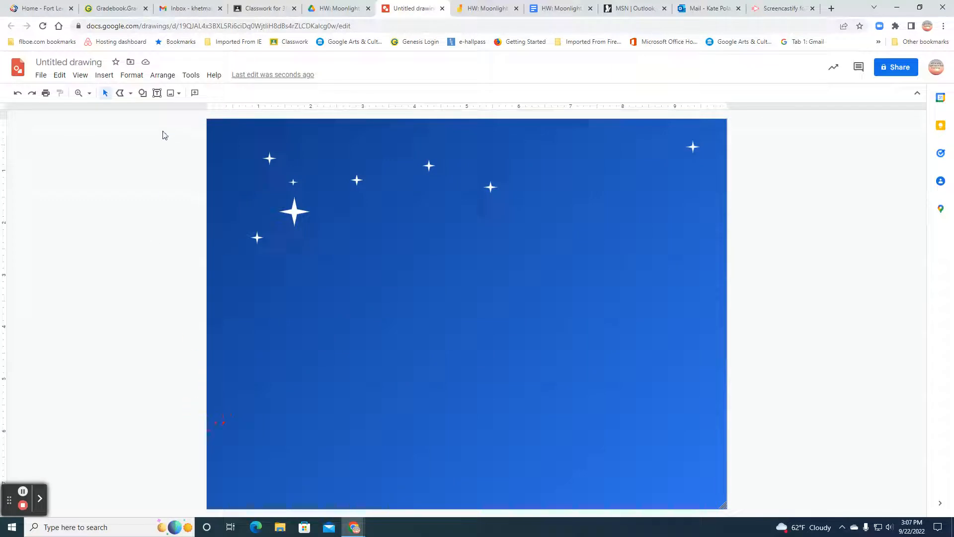
left_click(119, 92)
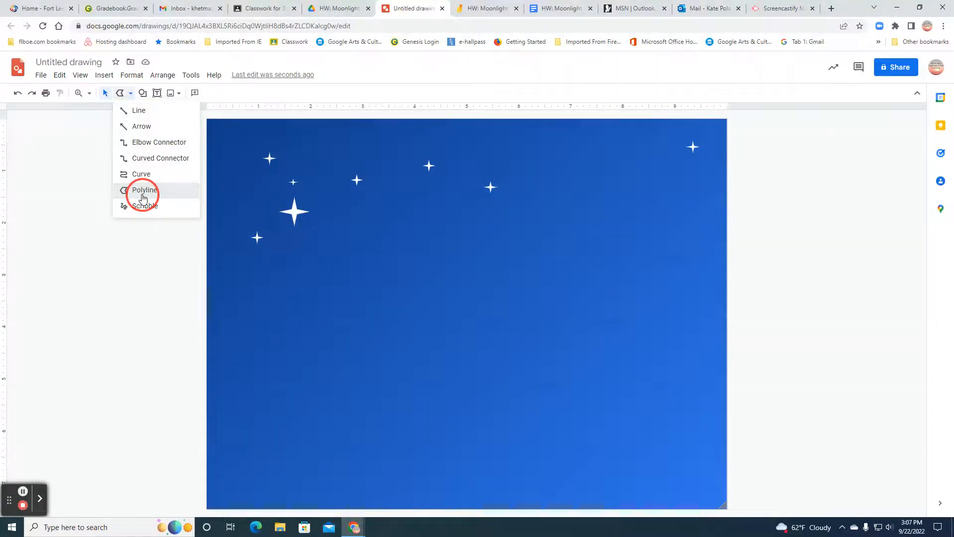
left_click(214, 423)
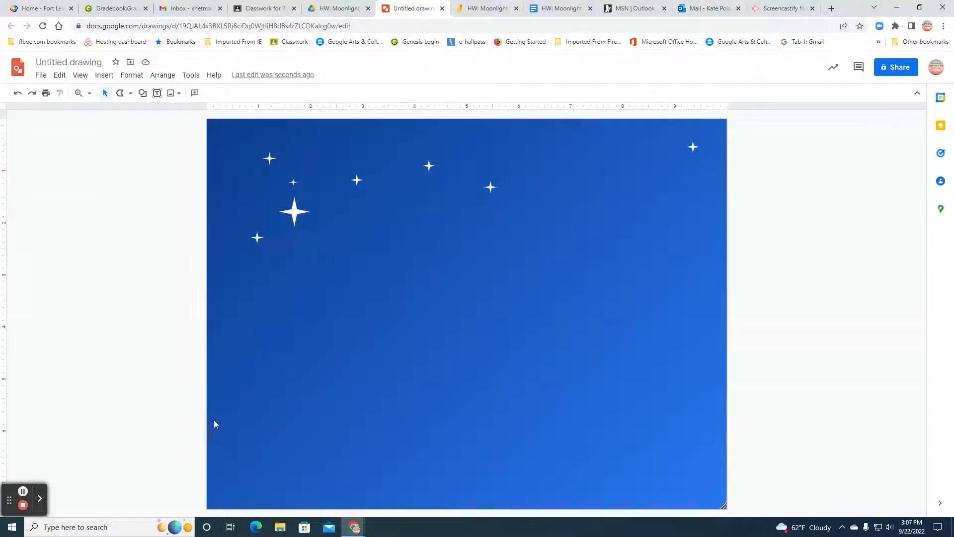
left_click(208, 417)
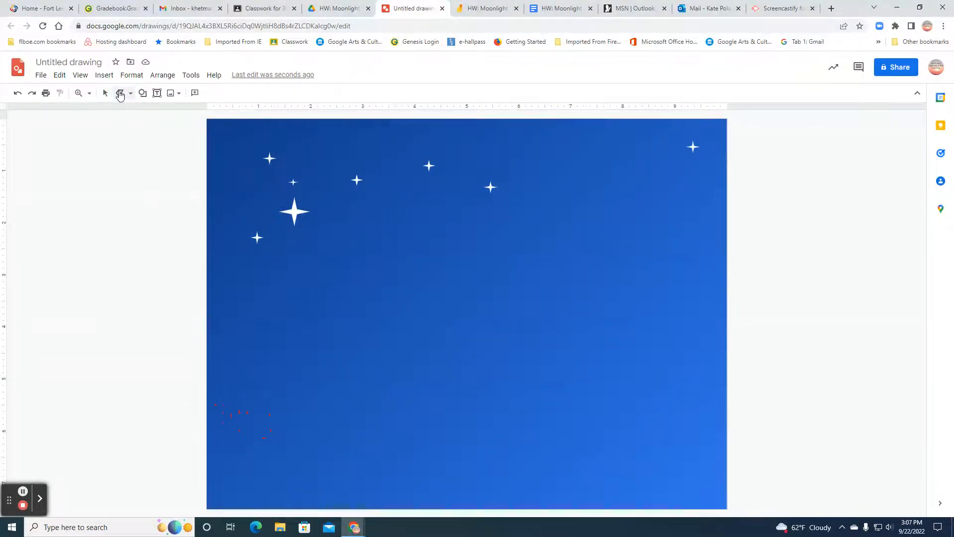
Step: Use Polyline to outline the jagged hills across the canvas bottom
left_click(120, 93)
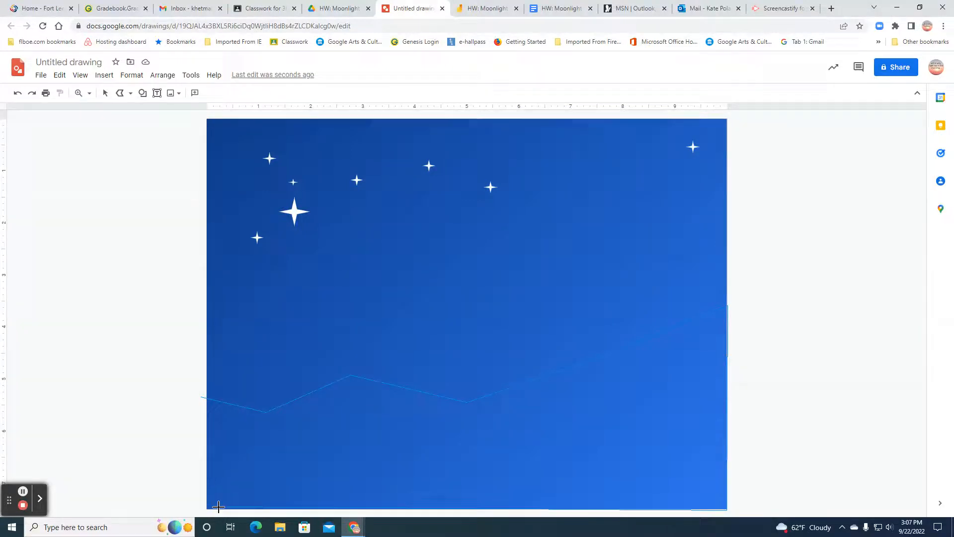
mouse_move(206, 471)
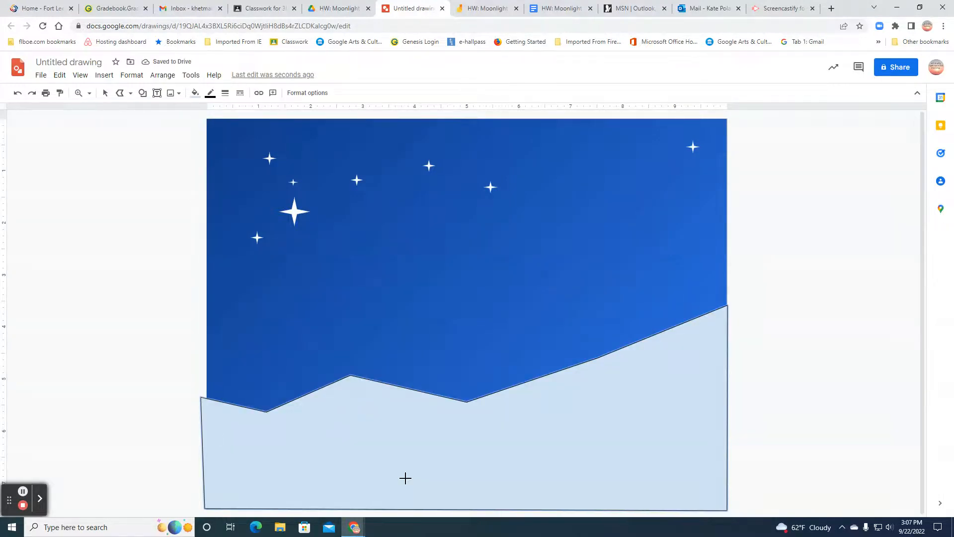
mouse_move(269, 452)
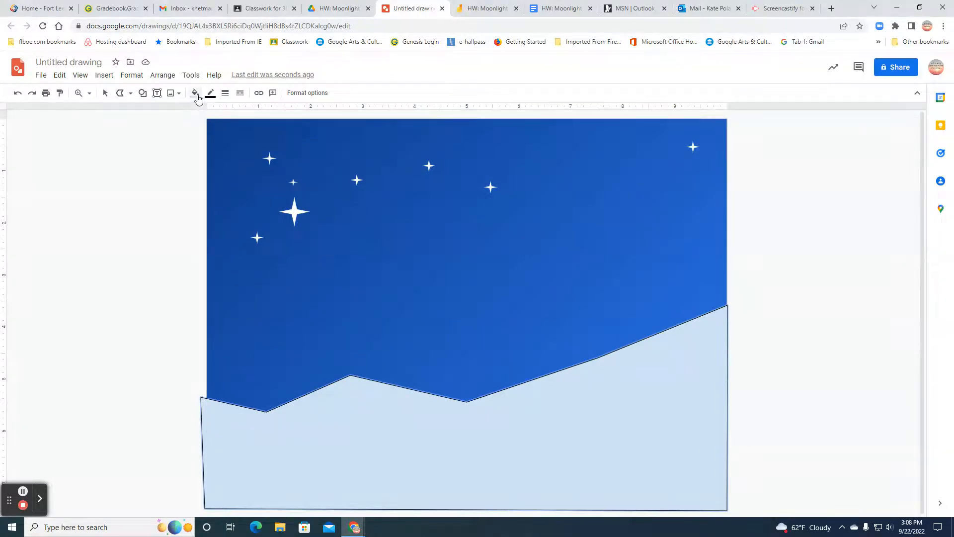
Step: Fill the hill shape with a dark green gradient and open its custom gradient settings
left_click(195, 93)
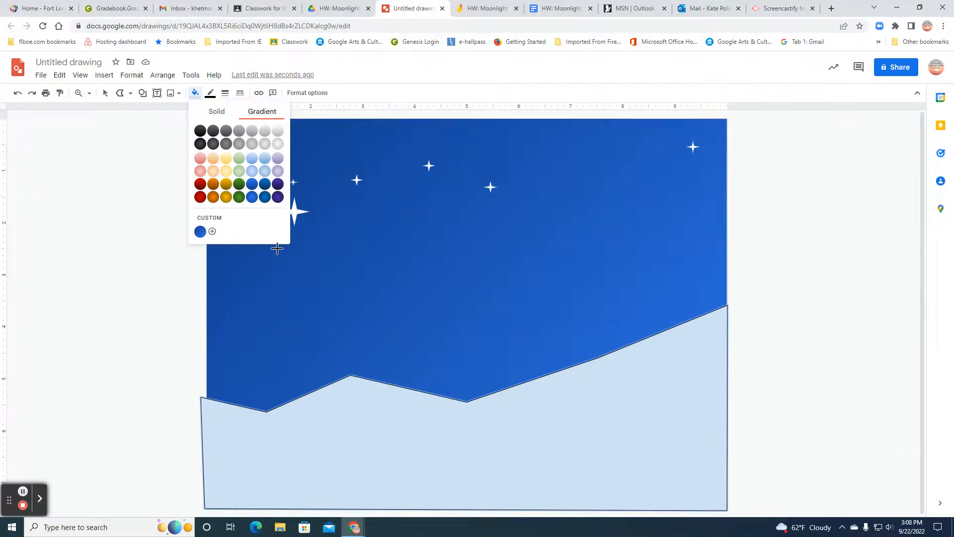
left_click(238, 196)
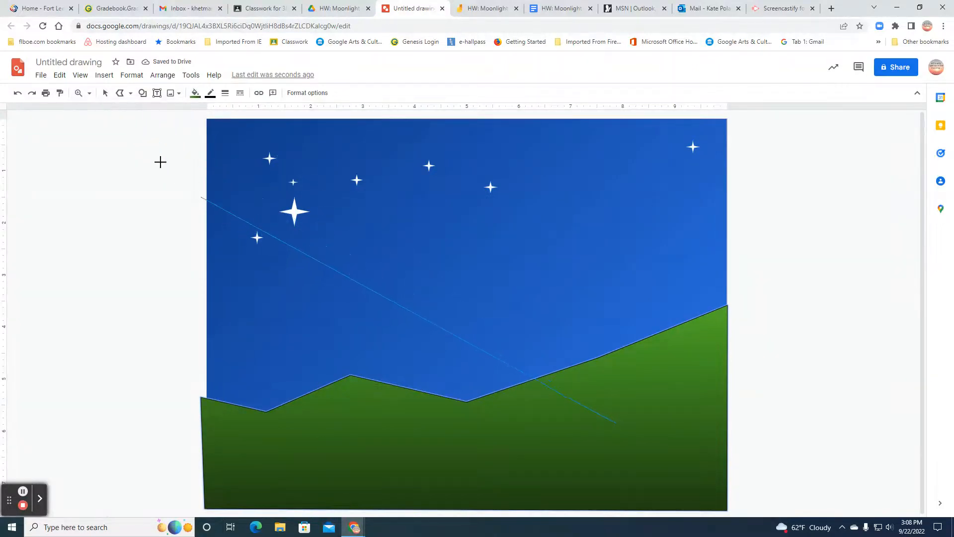
left_click(464, 304)
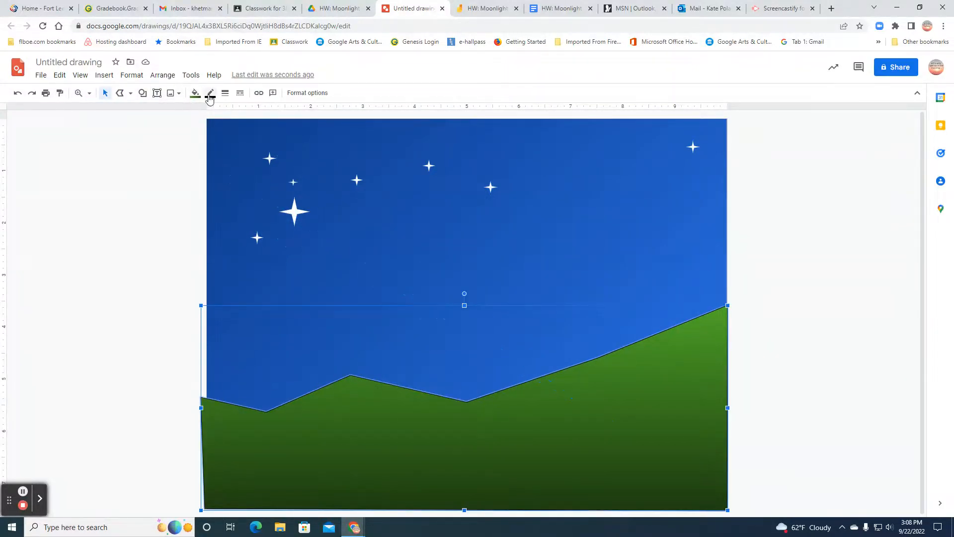
left_click(210, 93)
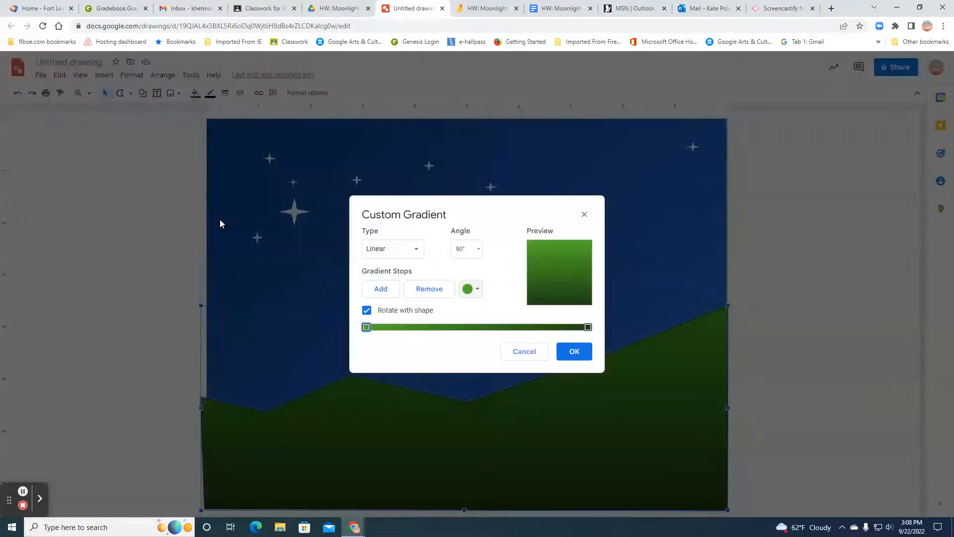
Step: Try a 180° angle, revert the hills' gradient to 90°, and confirm
left_click(466, 248)
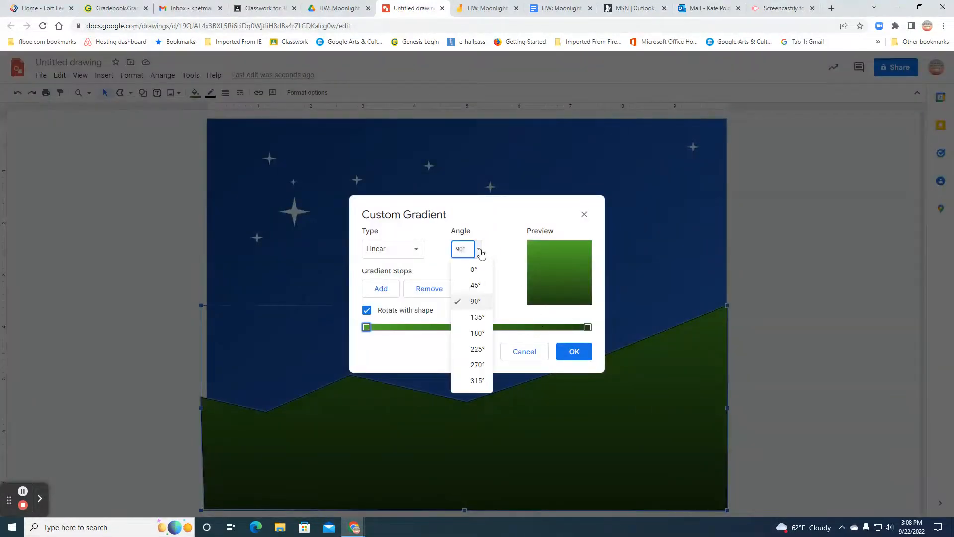
left_click(477, 333)
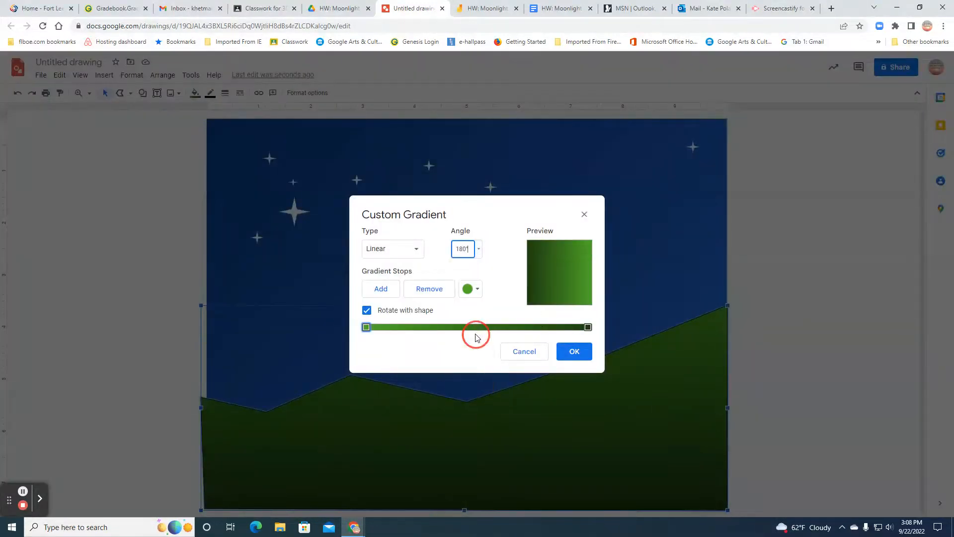
left_click(477, 248)
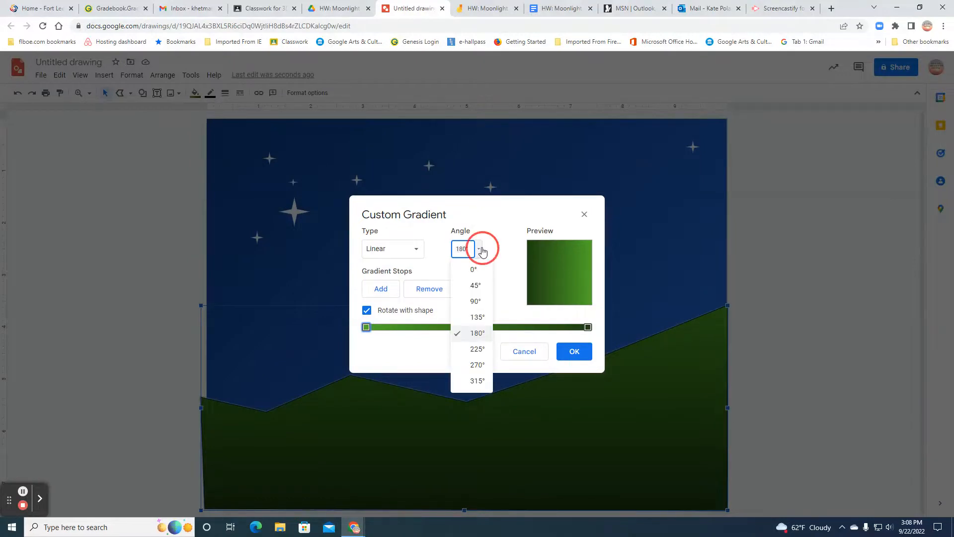
left_click(475, 349)
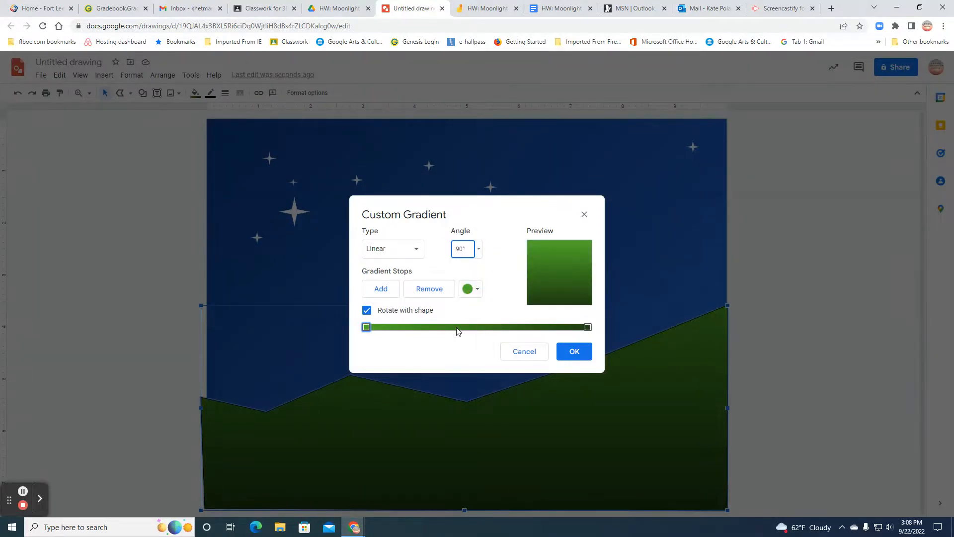
left_click(573, 351)
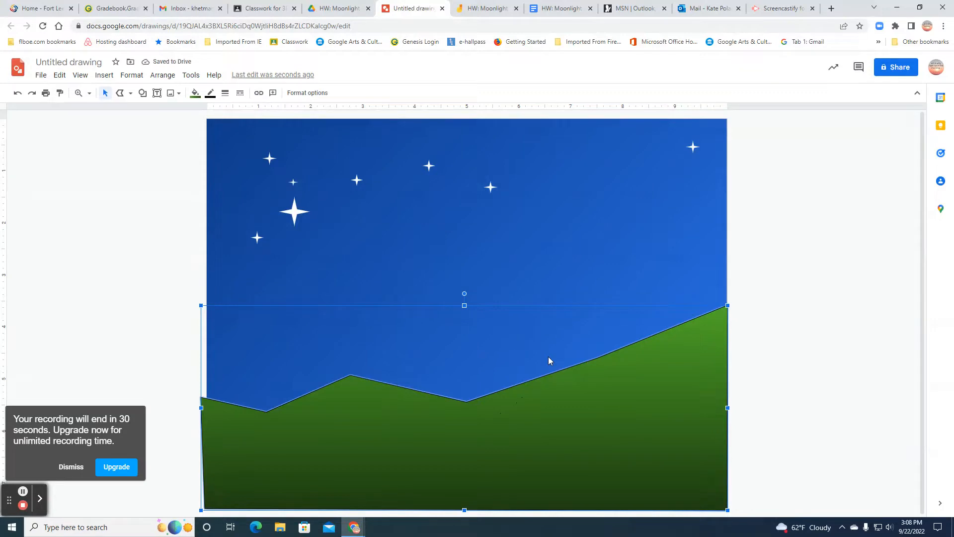
mouse_move(176, 412)
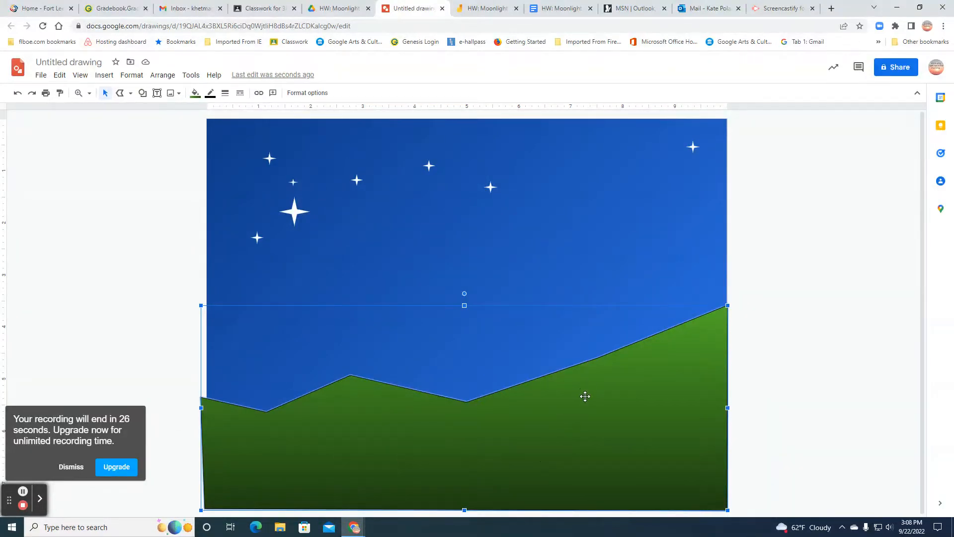
mouse_move(650, 363)
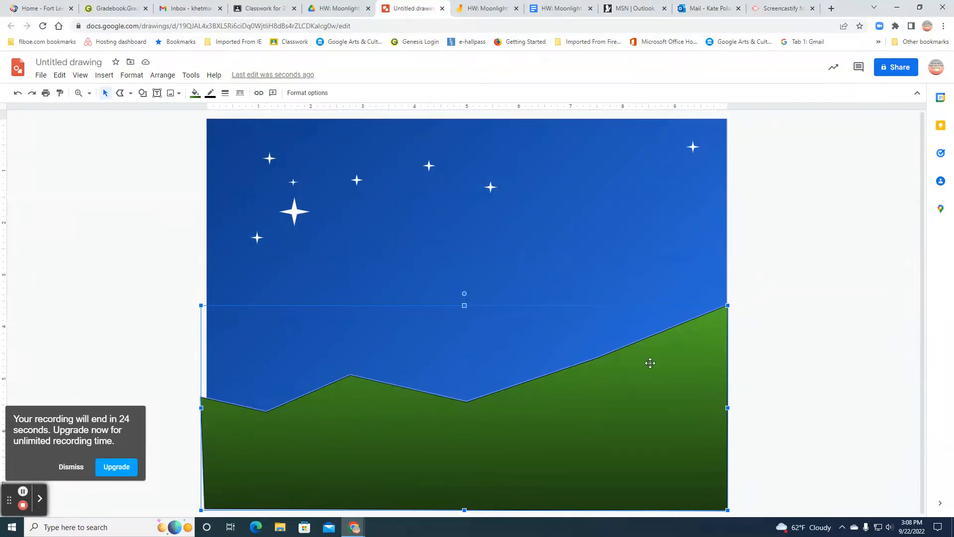
mouse_move(344, 470)
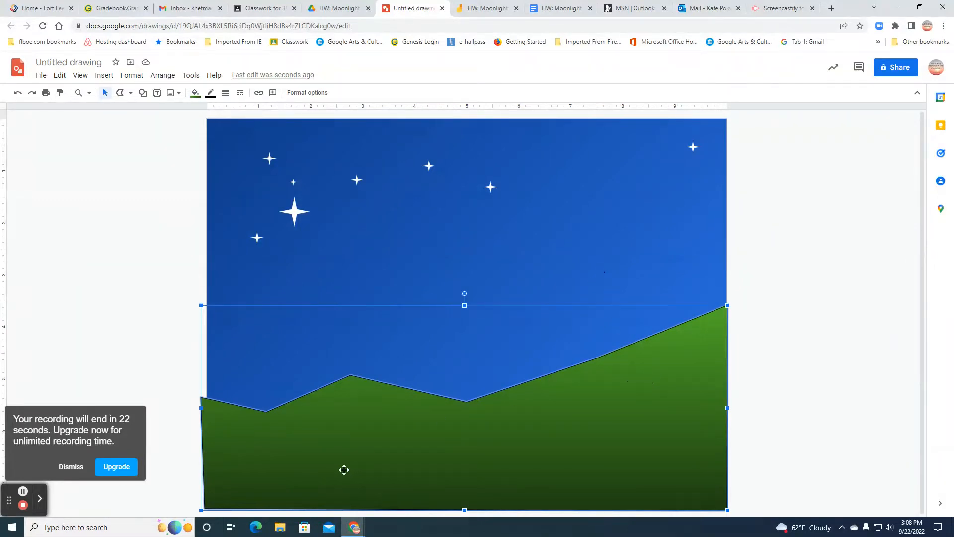
mouse_move(137, 276)
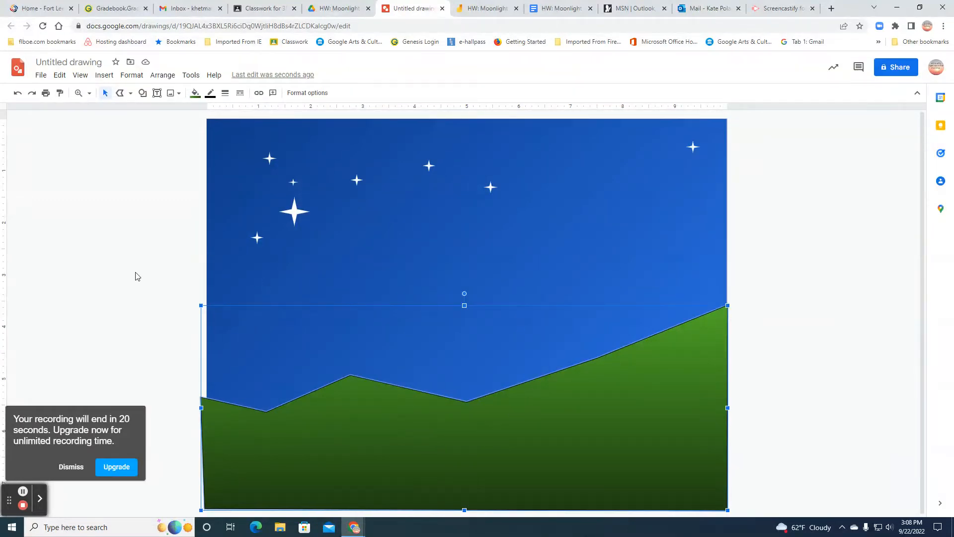
mouse_move(402, 264)
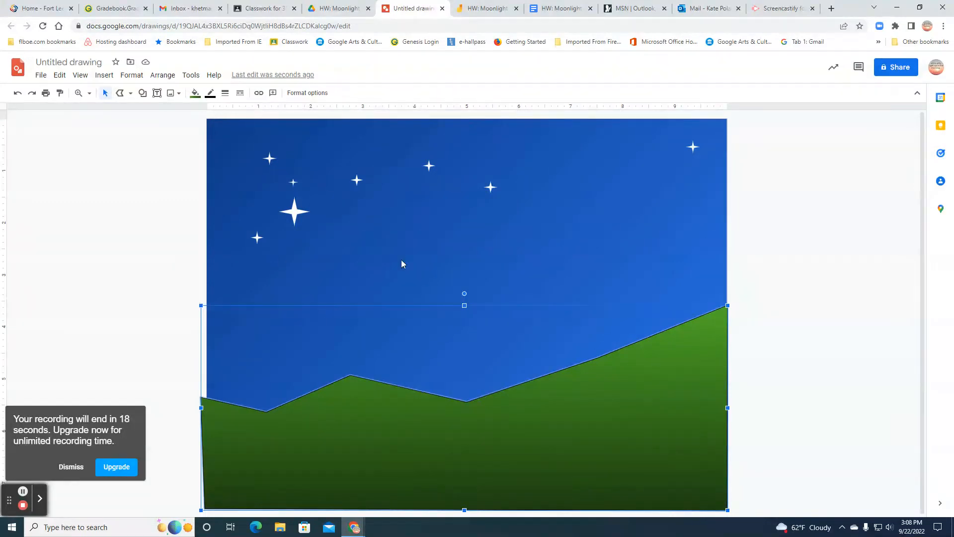
mouse_move(136, 210)
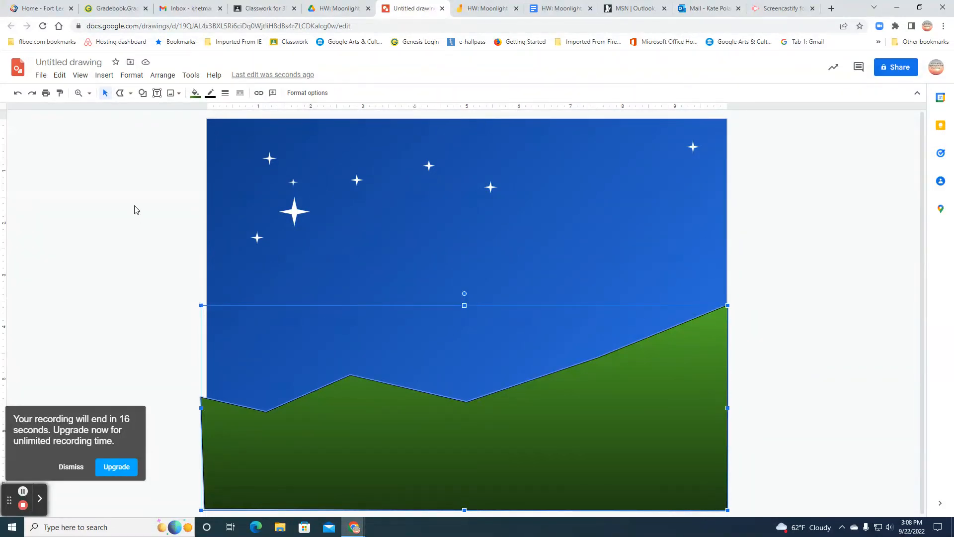